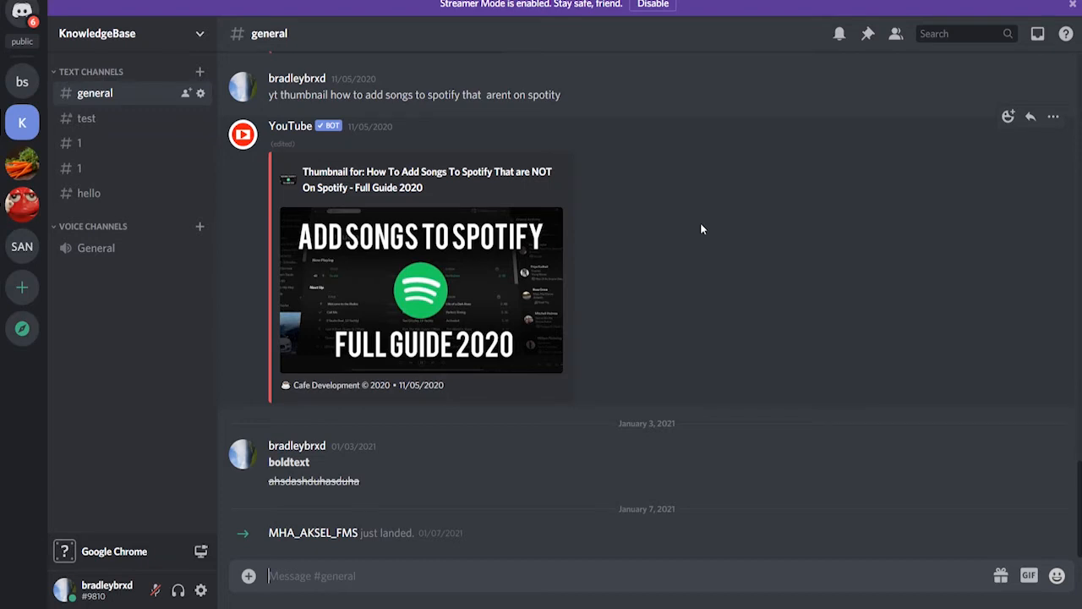
mouse_move(693, 227)
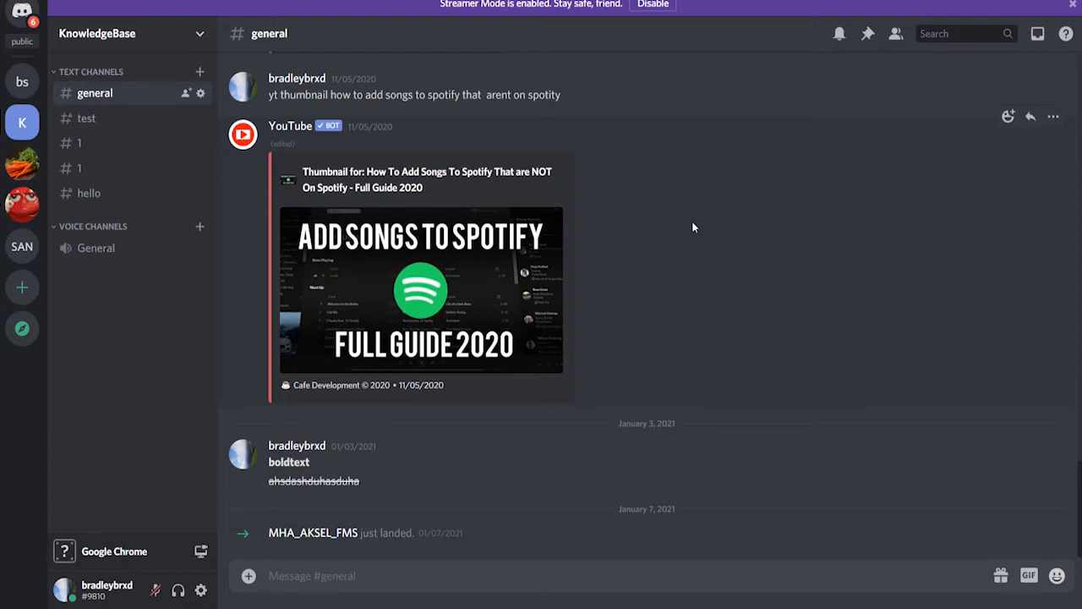
mouse_move(304, 249)
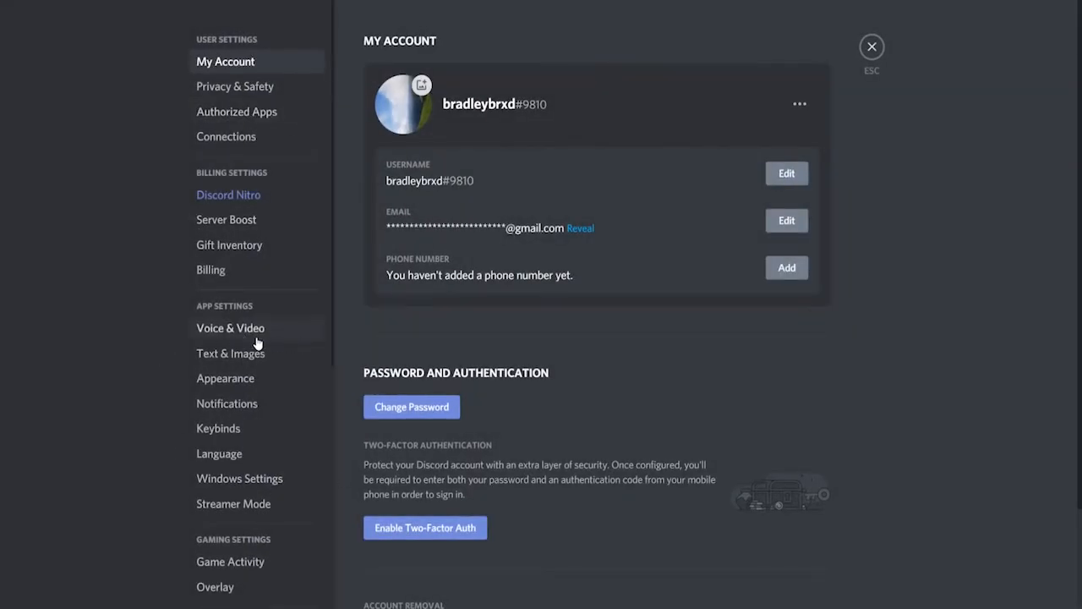
- Switch off Echo Cancellation and Noise Reduction under Voice Processing in Voice & Video
left_click(230, 328)
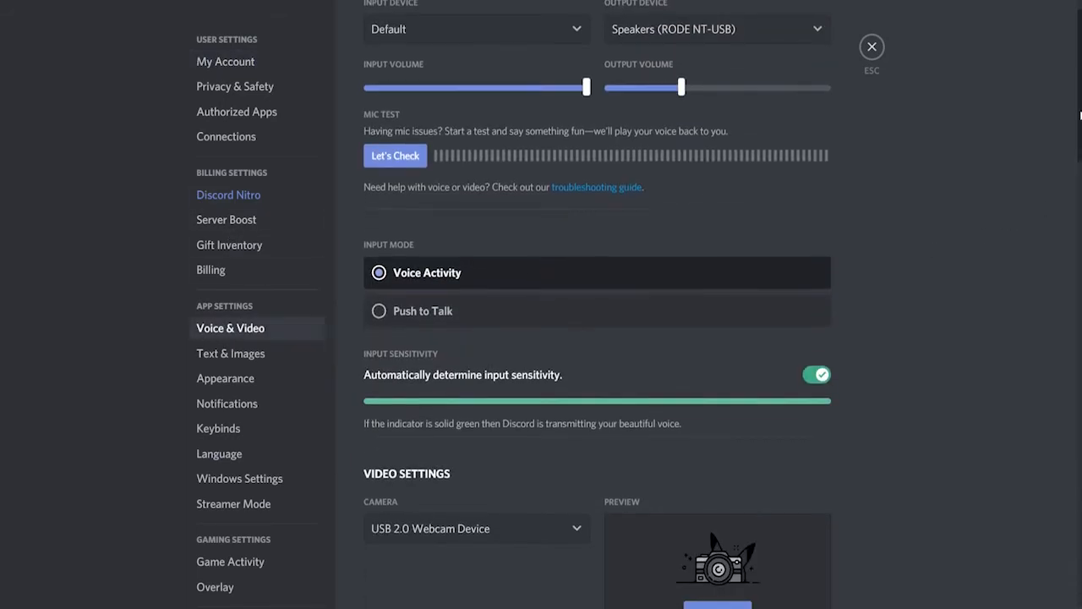
scroll("down", 3)
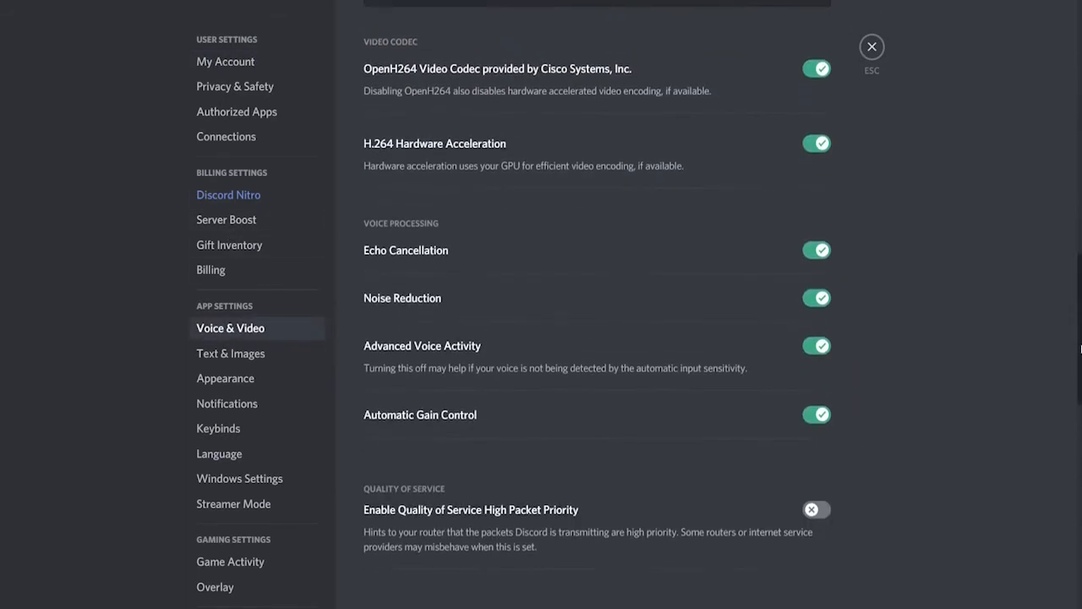
scroll("down", 3)
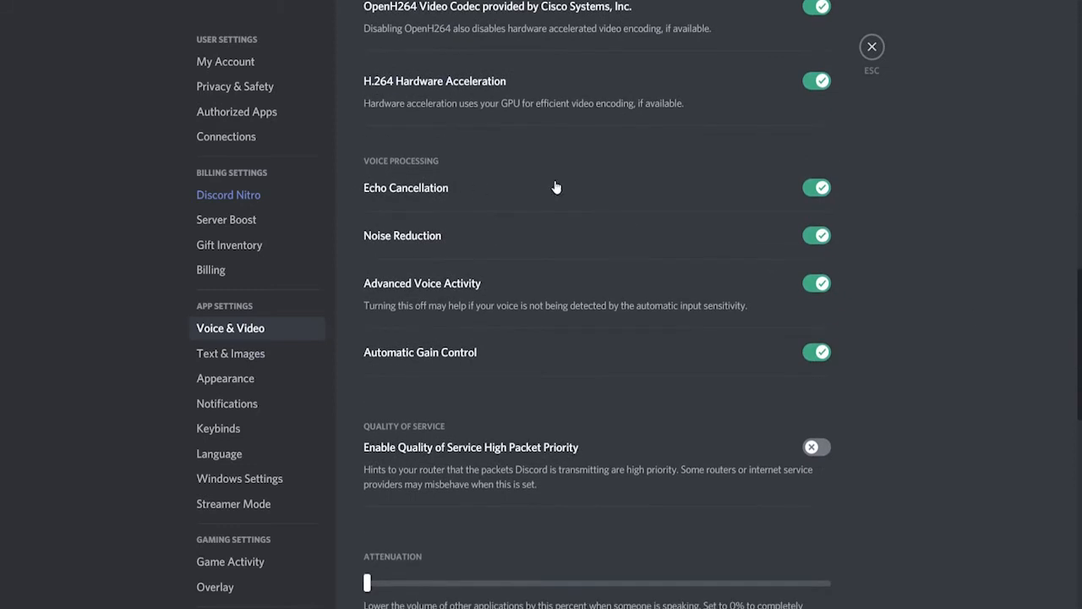
mouse_move(791, 296)
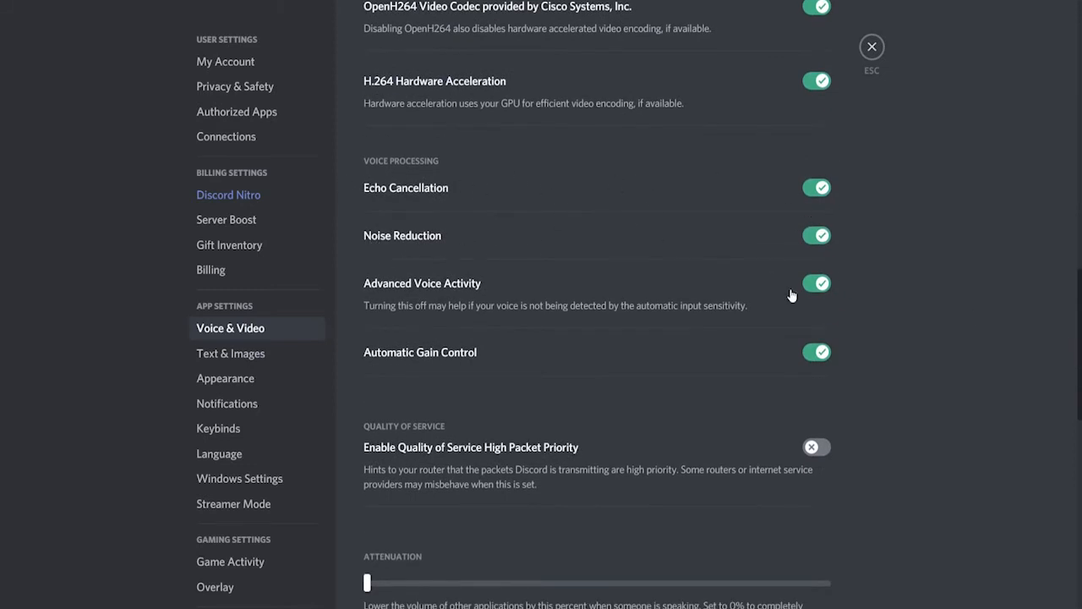
scroll("up", 3)
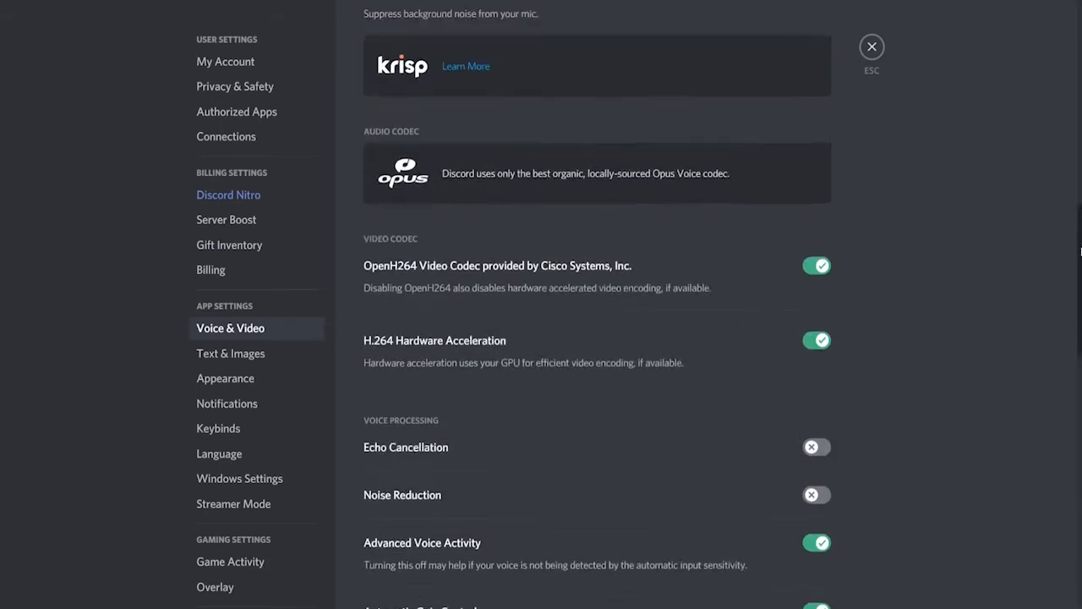
scroll("up", 3)
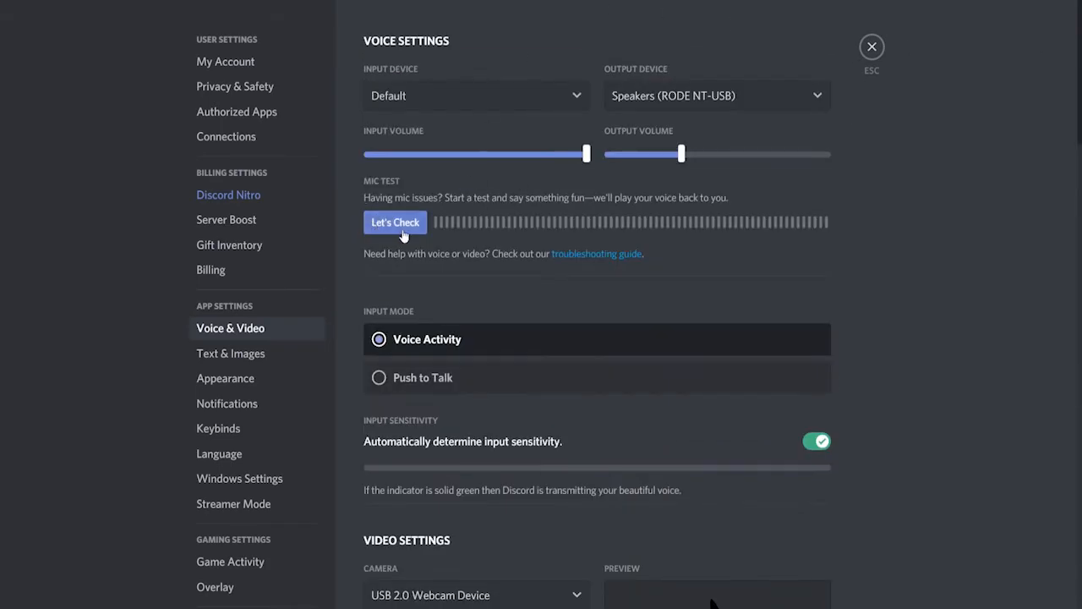
- Set the input device to Microphone (RODE NT-USB)
left_click(395, 222)
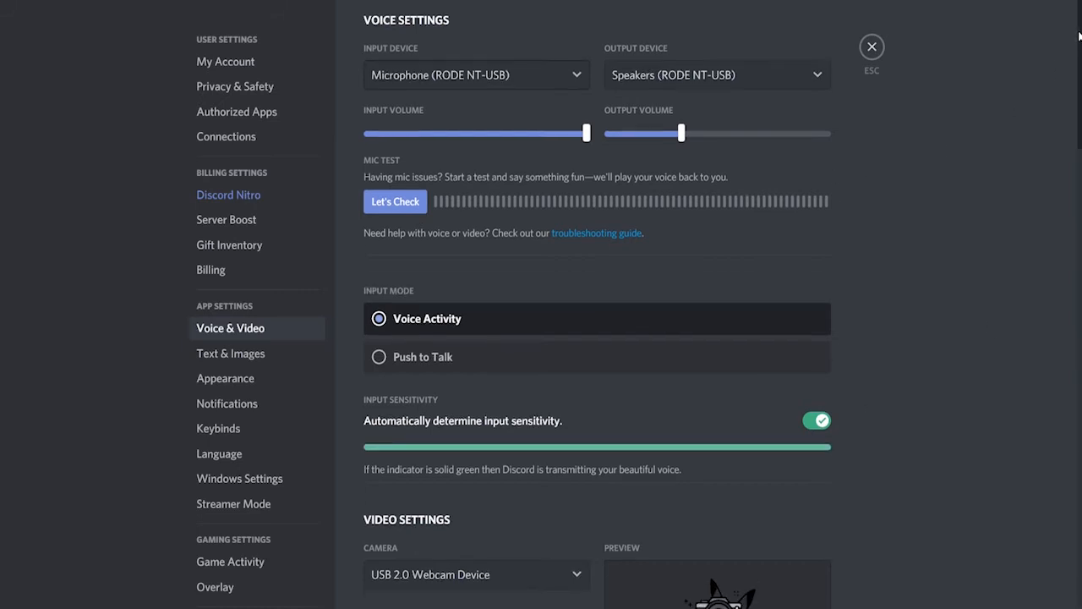
scroll("down", 3)
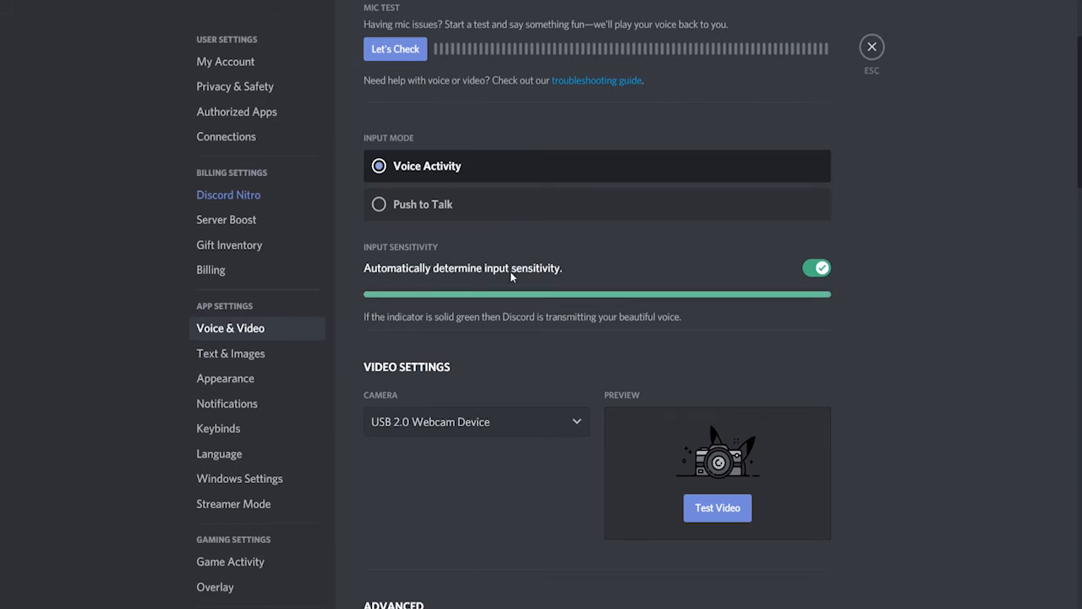
- Turn off automatic input sensitivity and try thresholds around -50dB and -14dB
left_click(815, 267)
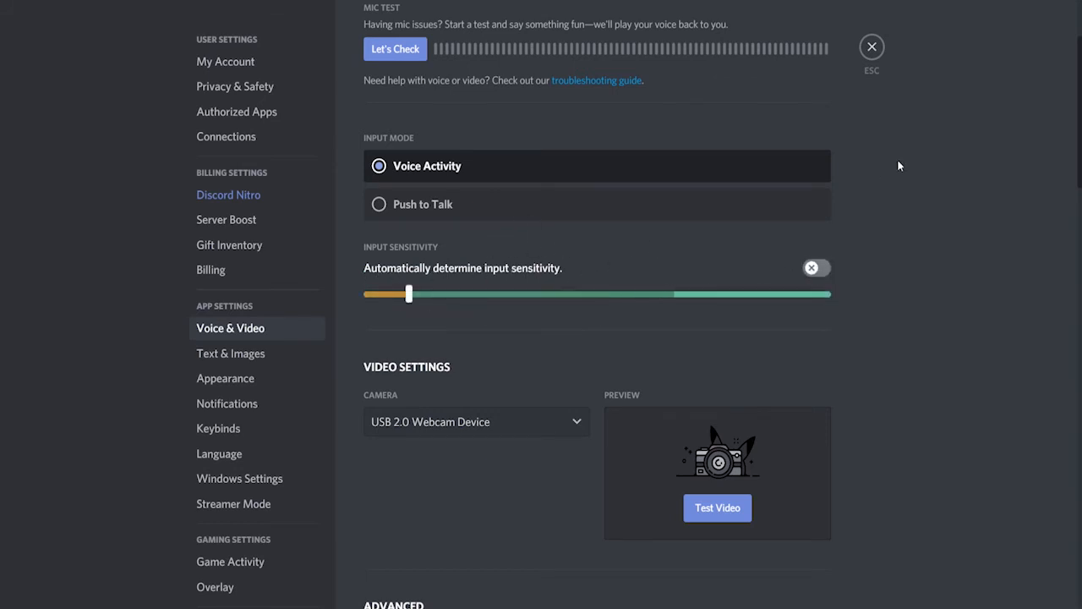
left_click_drag(409, 294, 595, 294)
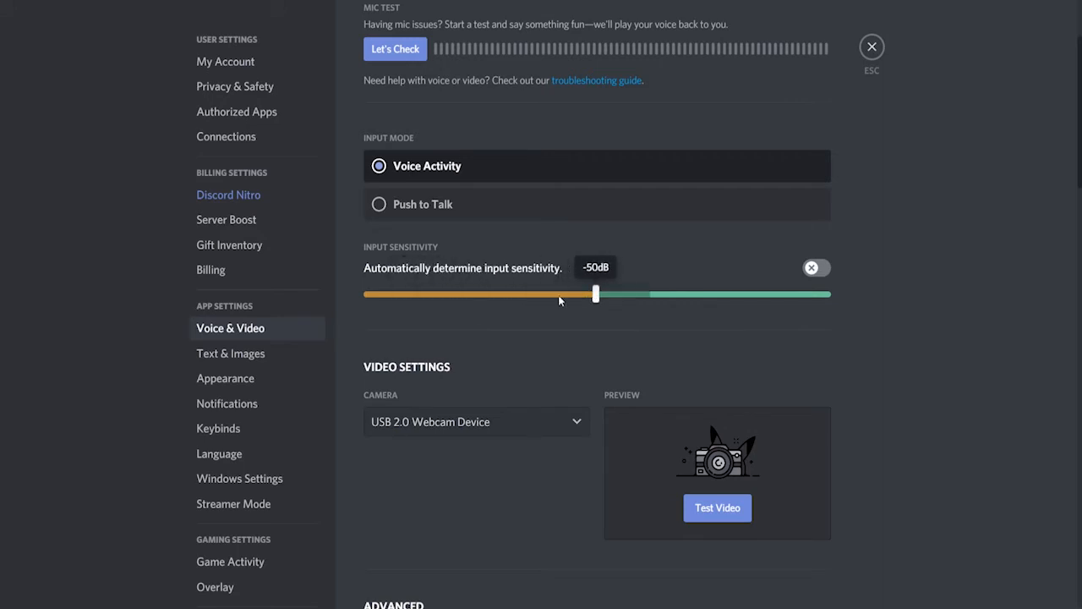
left_click_drag(595, 294, 460, 294)
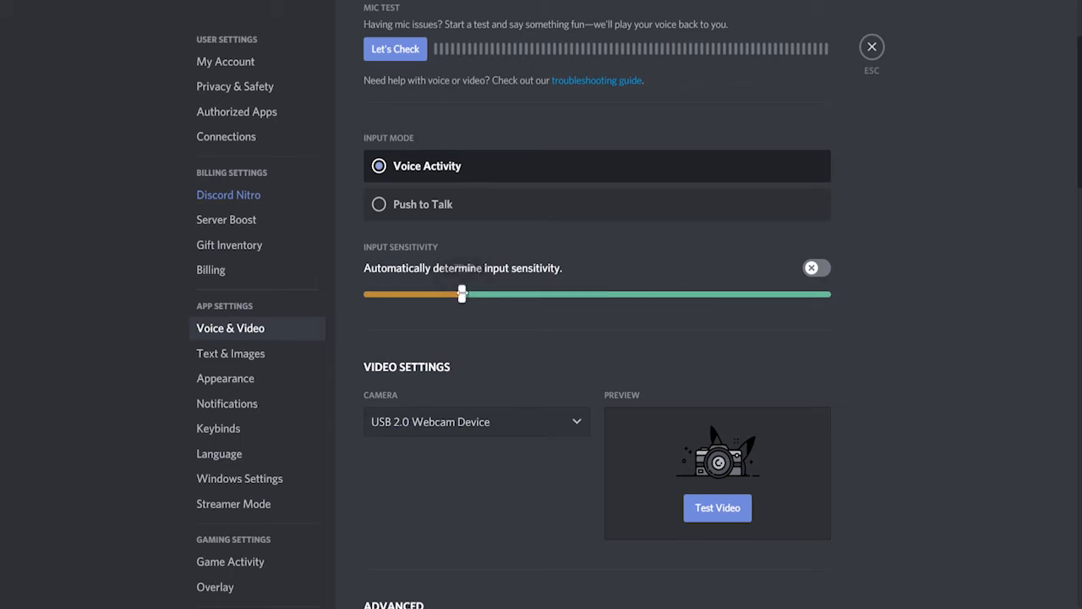
left_click_drag(461, 294, 760, 294)
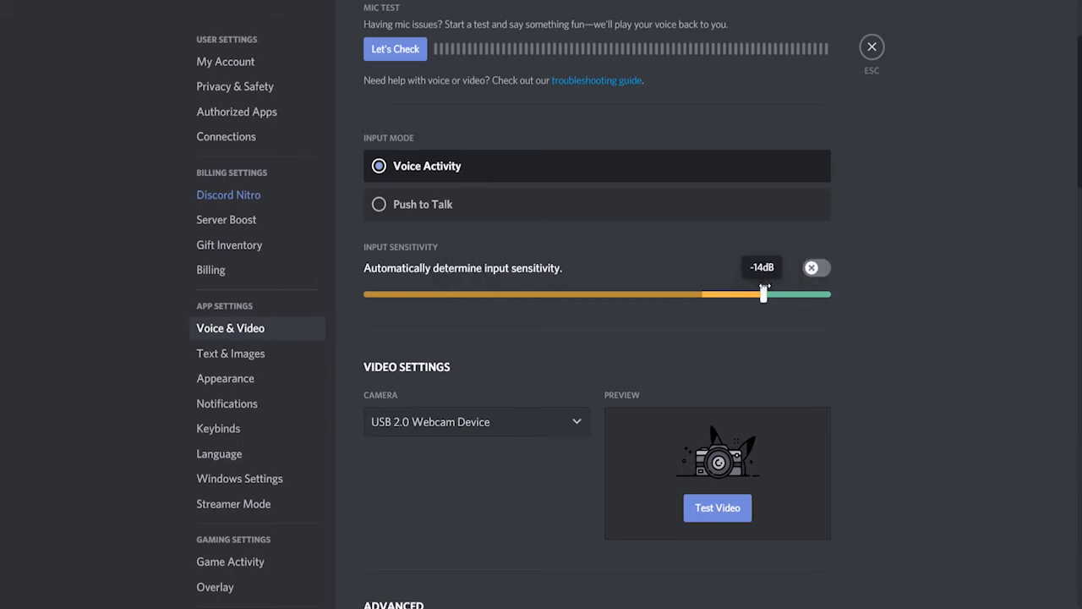
left_click_drag(763, 294, 484, 295)
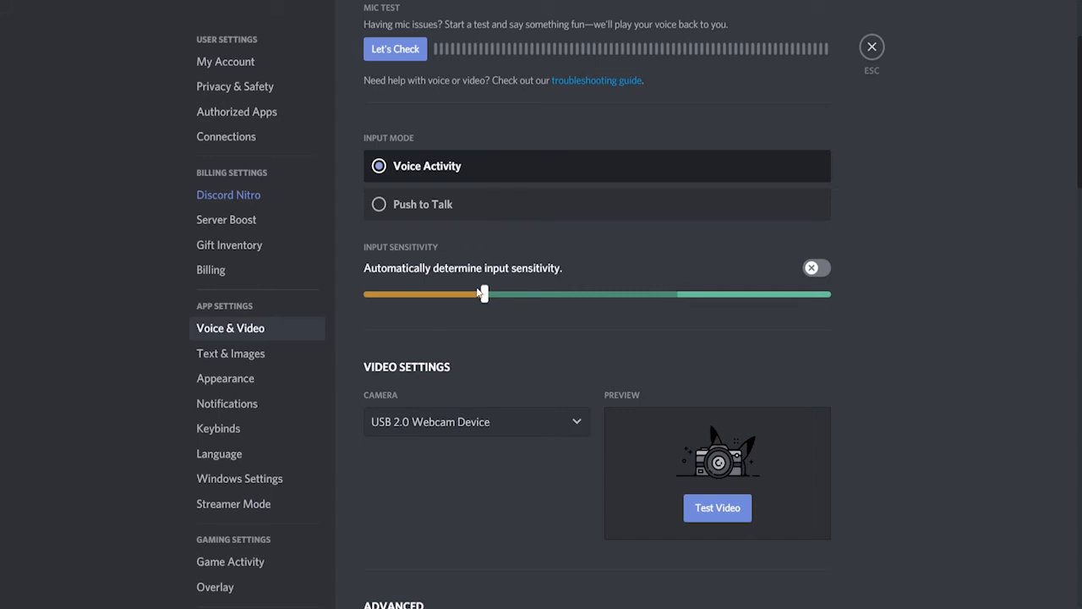
mouse_move(483, 294)
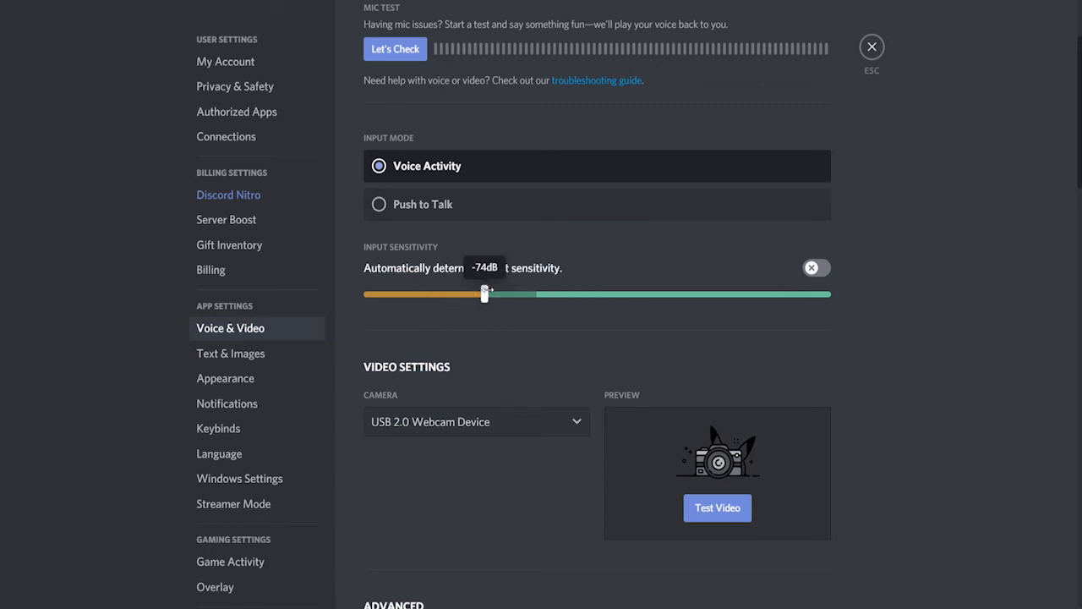
- Settle the manual sensitivity threshold slightly higher and close settings back to the chat
left_click_drag(486, 294, 540, 295)
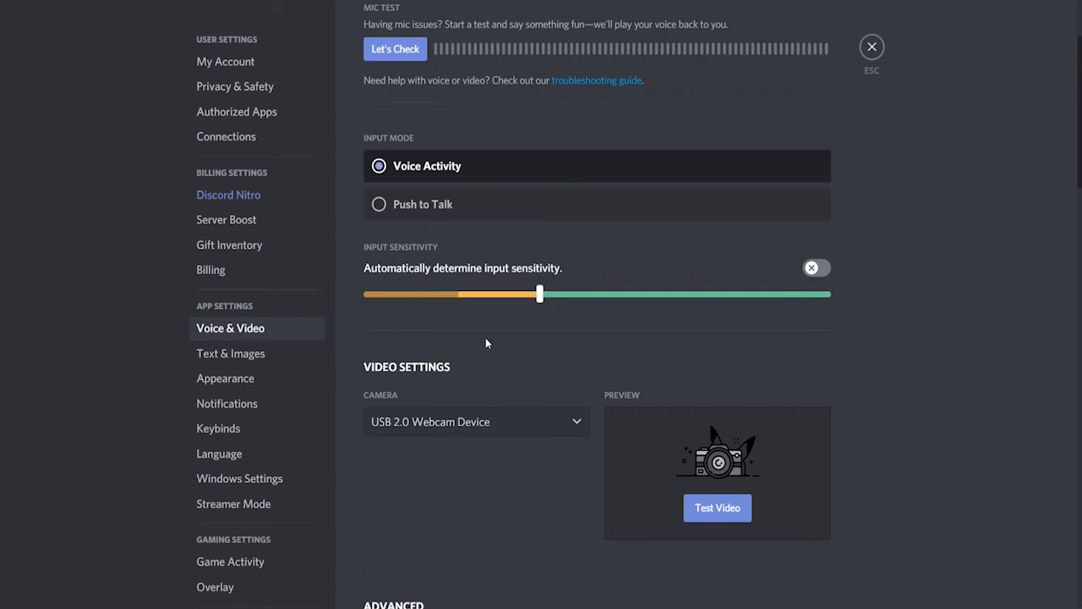
mouse_move(443, 303)
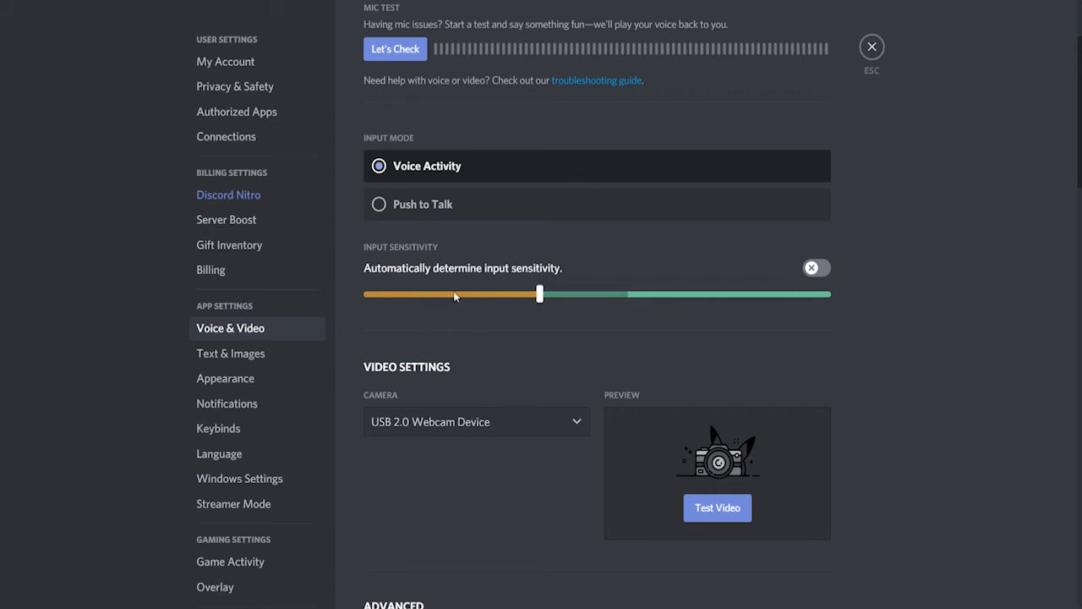
mouse_move(642, 415)
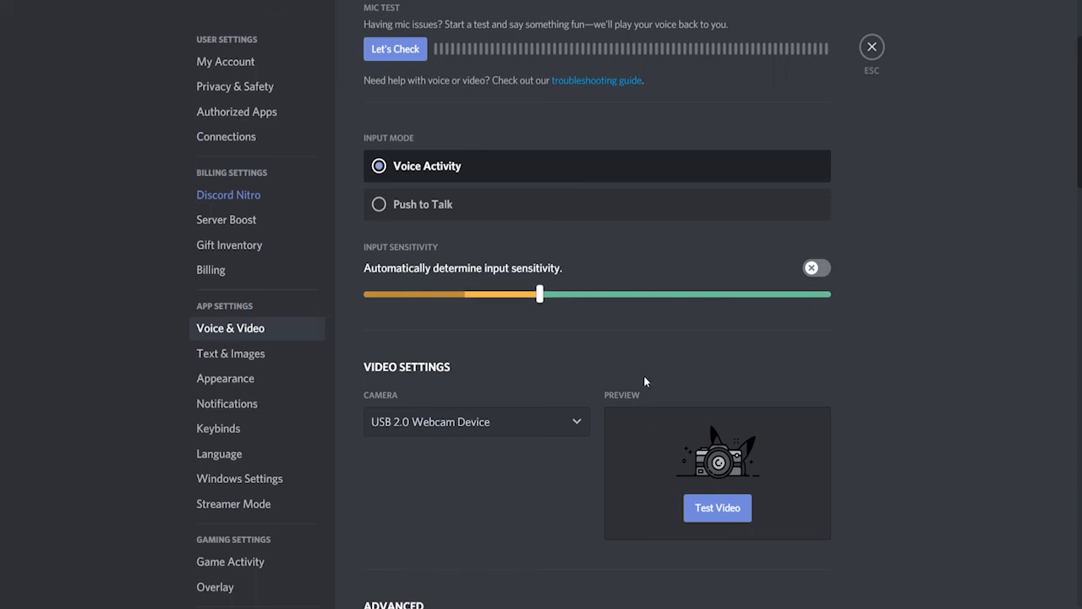
left_click_drag(537, 294, 571, 294)
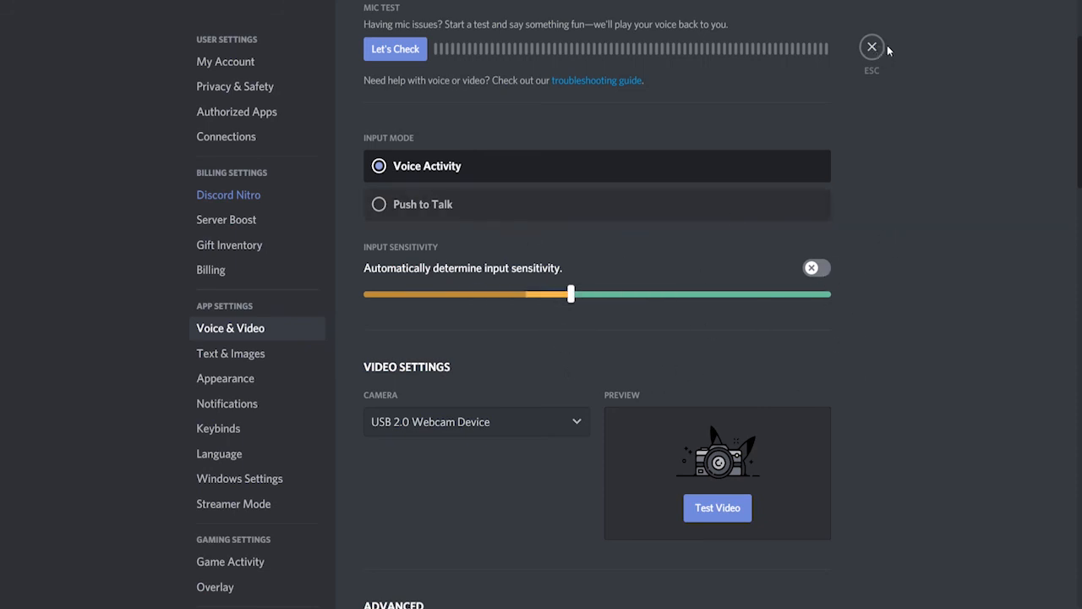
left_click(872, 47)
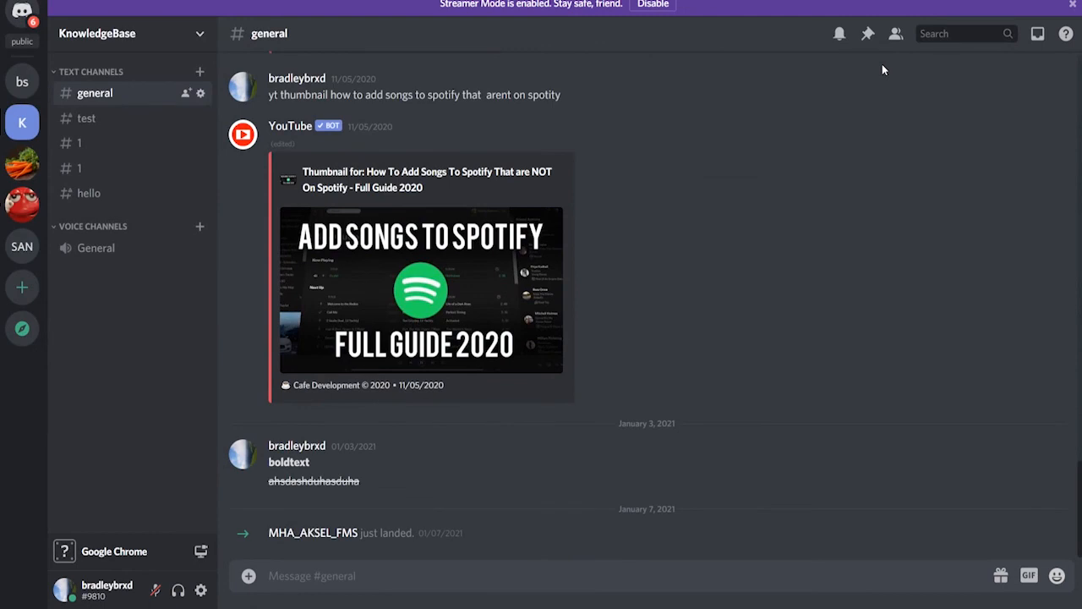